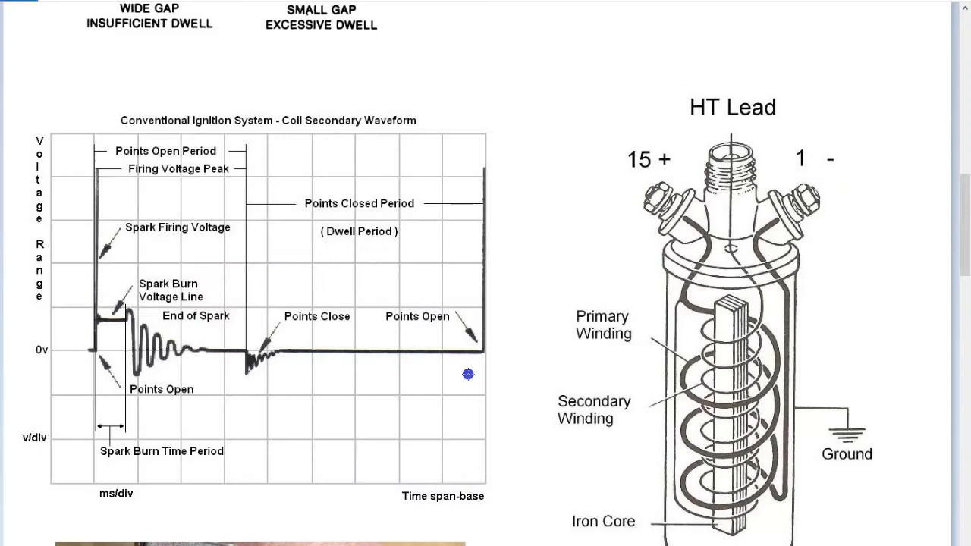
pyautogui.moveTo(252, 377)
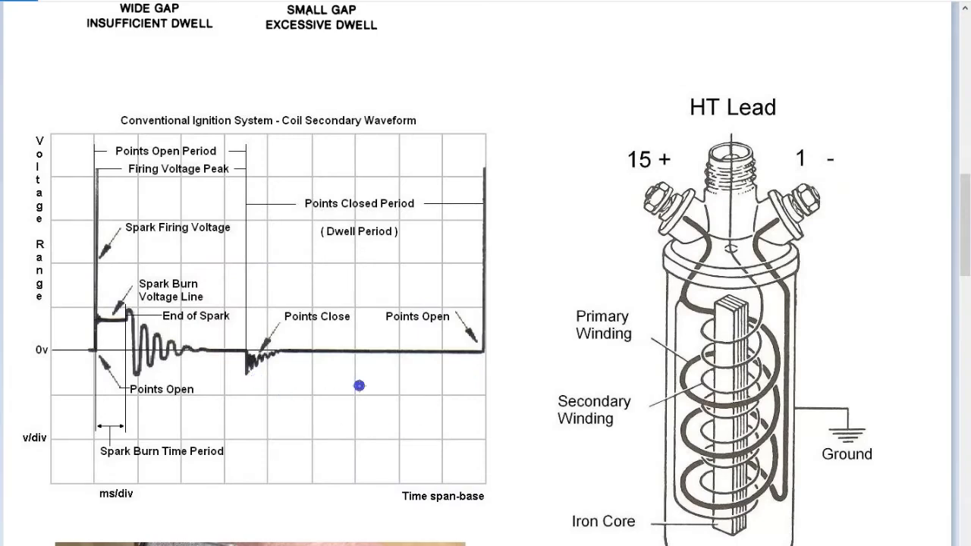
pyautogui.moveTo(494, 337)
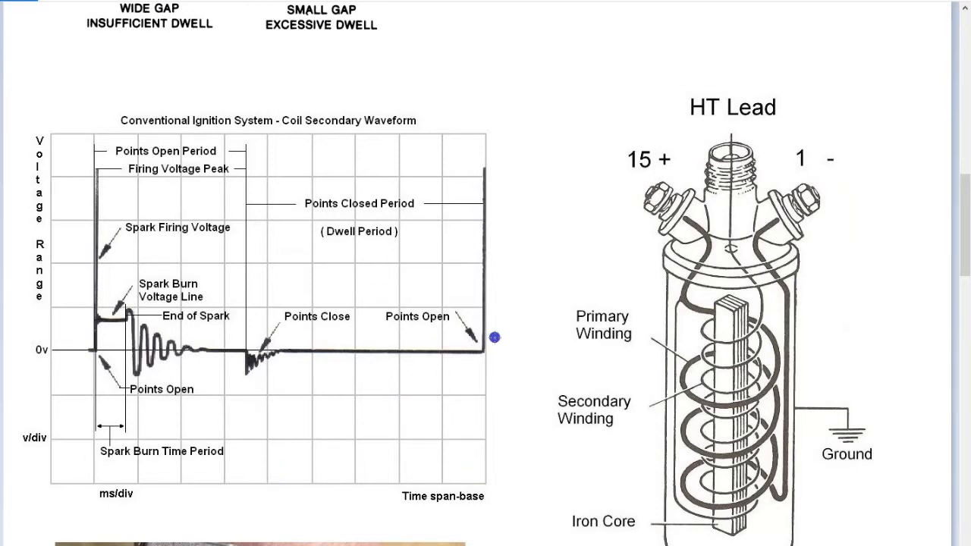
pyautogui.moveTo(160, 346)
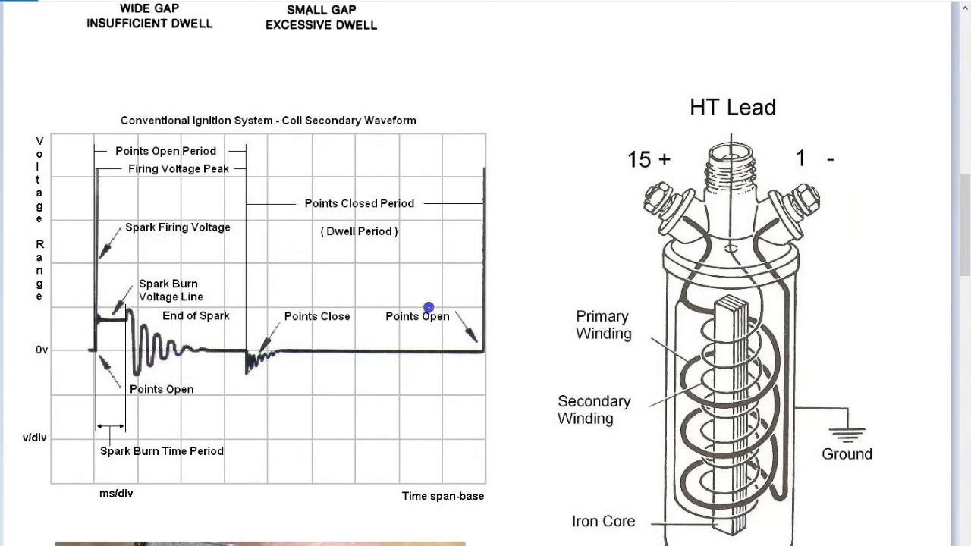
pyautogui.moveTo(480, 266)
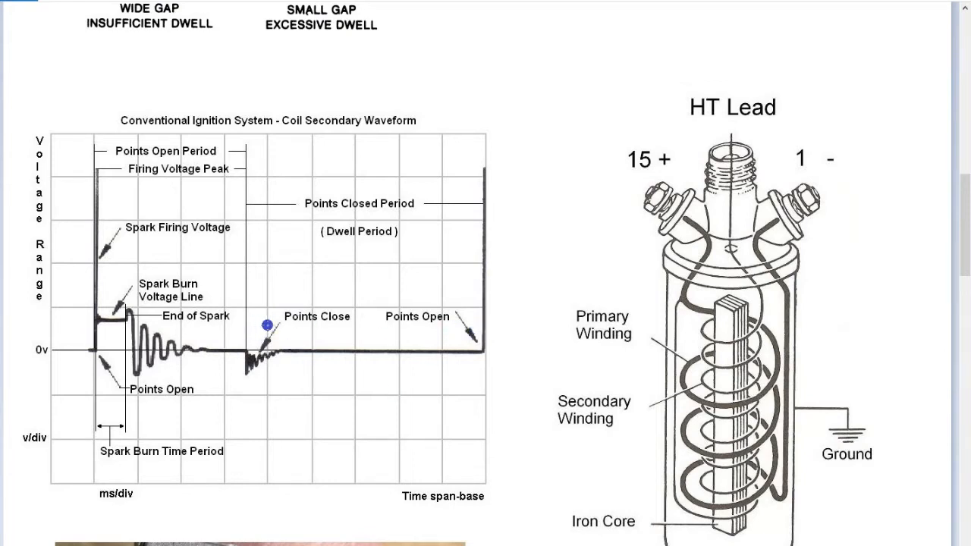
pyautogui.moveTo(363, 321)
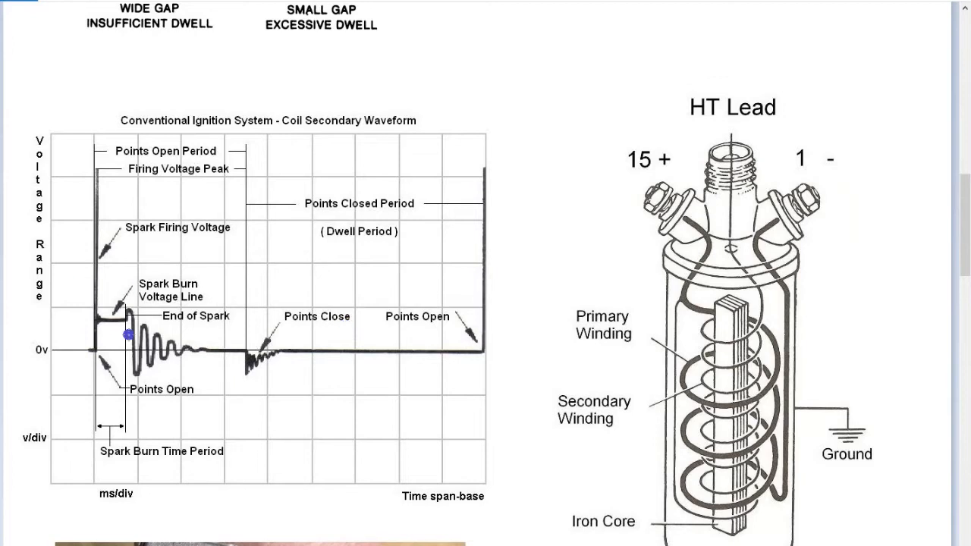
pyautogui.moveTo(124, 292)
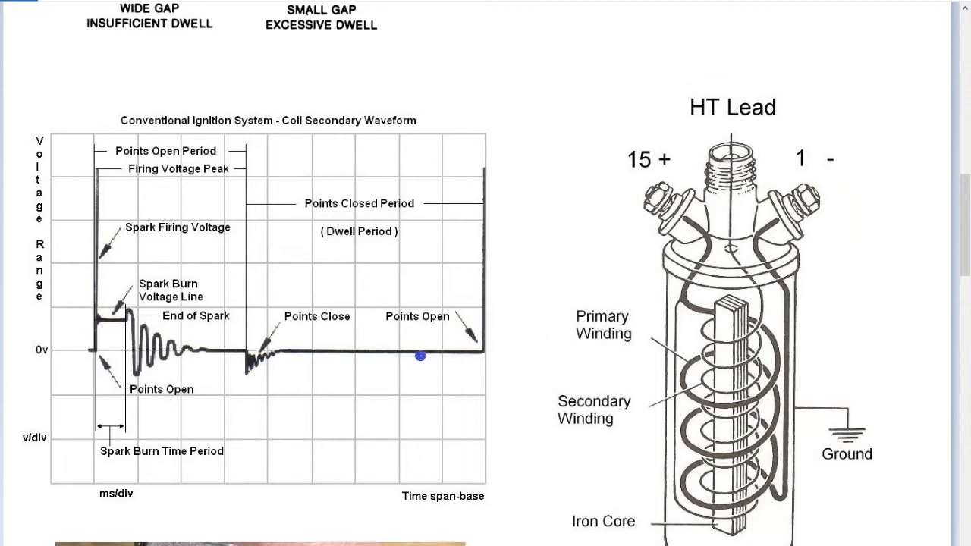
pyautogui.moveTo(330, 342)
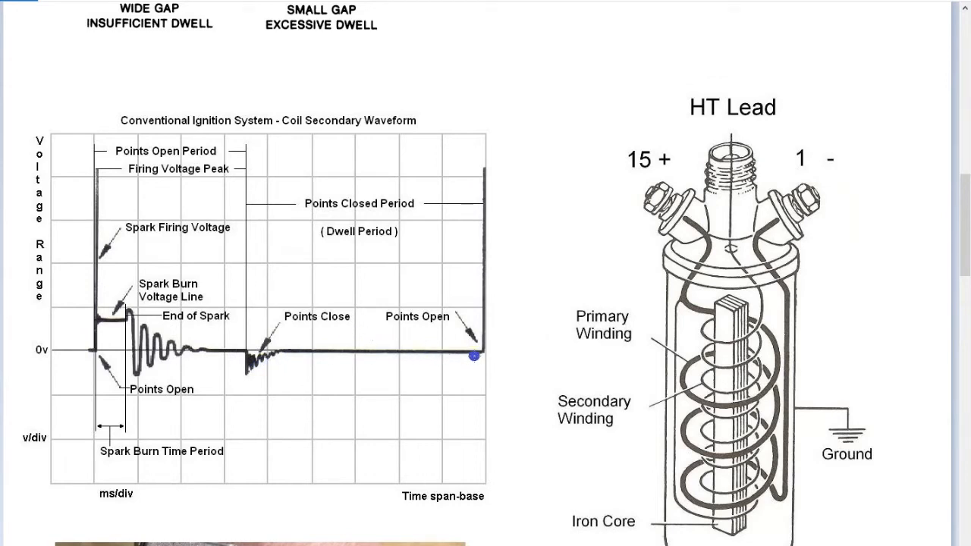
pyautogui.scroll(-3)
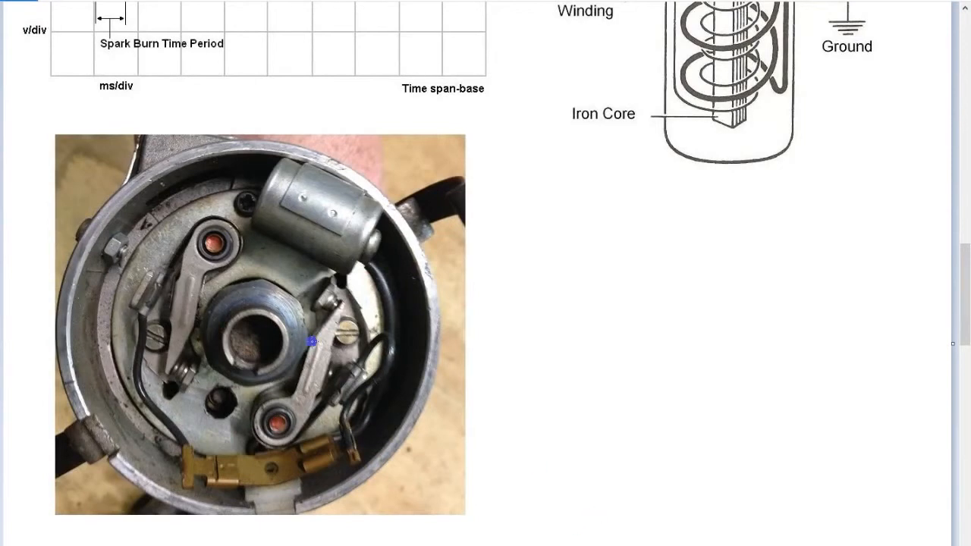
pyautogui.moveTo(177, 442)
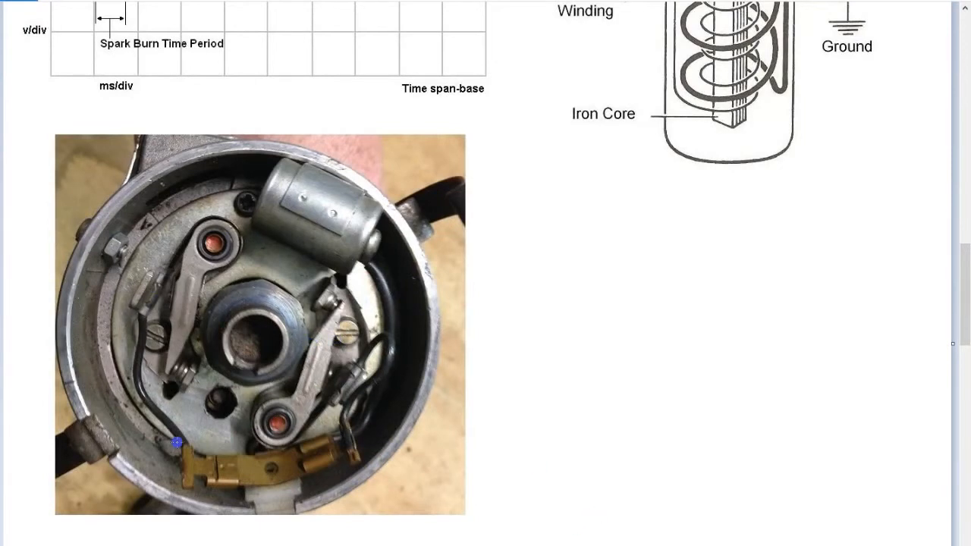
pyautogui.moveTo(345, 448)
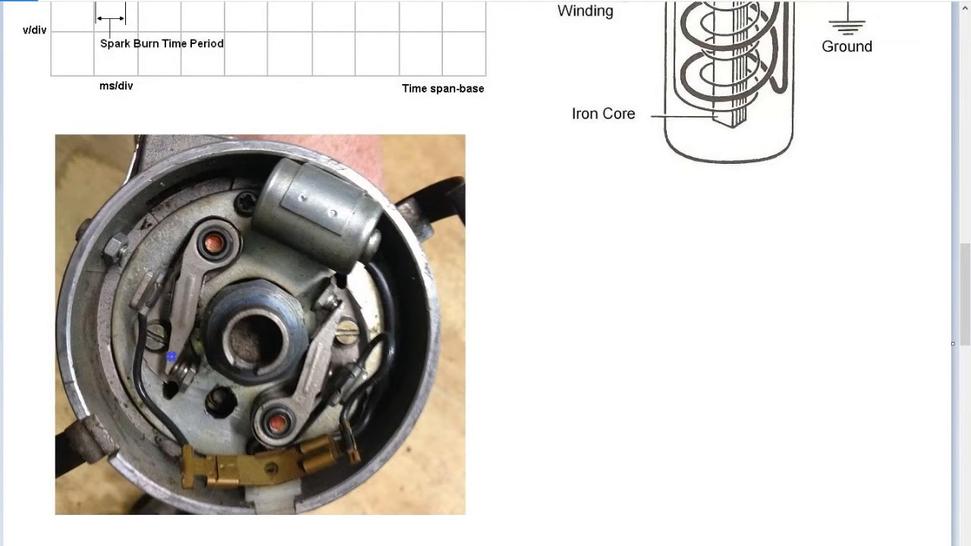
pyautogui.moveTo(323, 311)
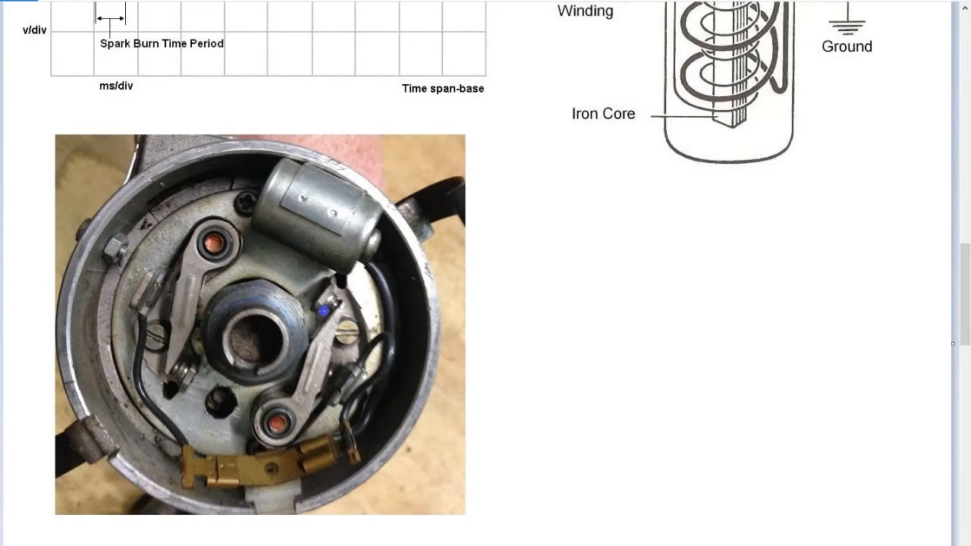
pyautogui.moveTo(162, 355)
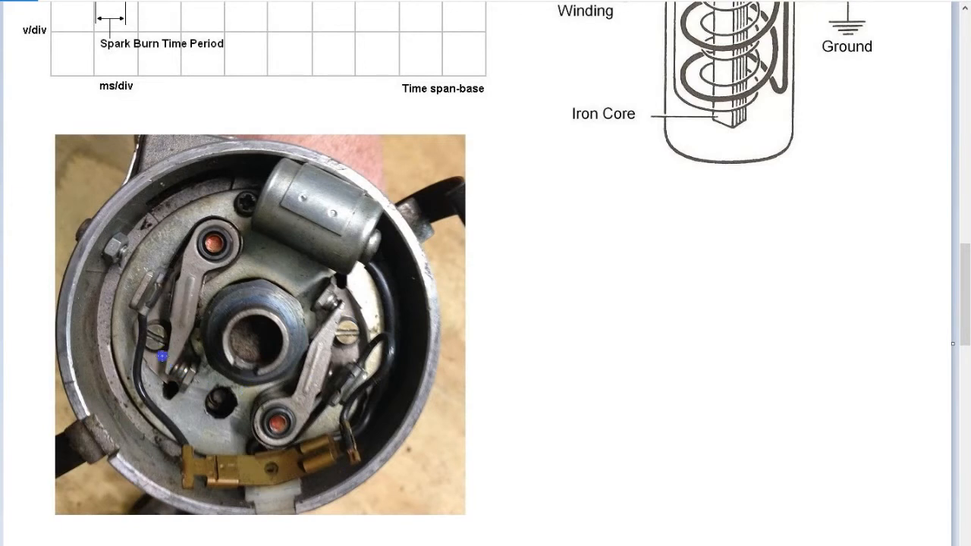
pyautogui.moveTo(165, 336)
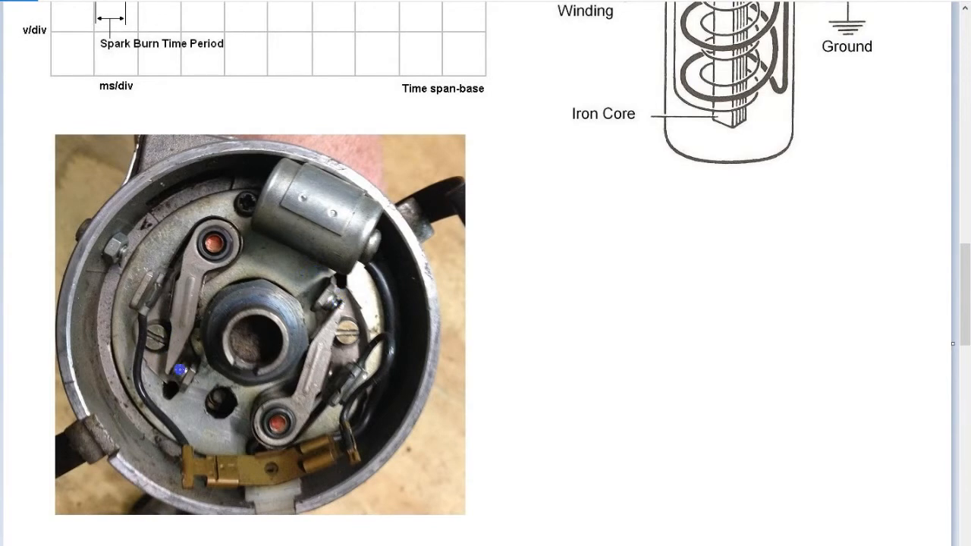
pyautogui.moveTo(335, 305)
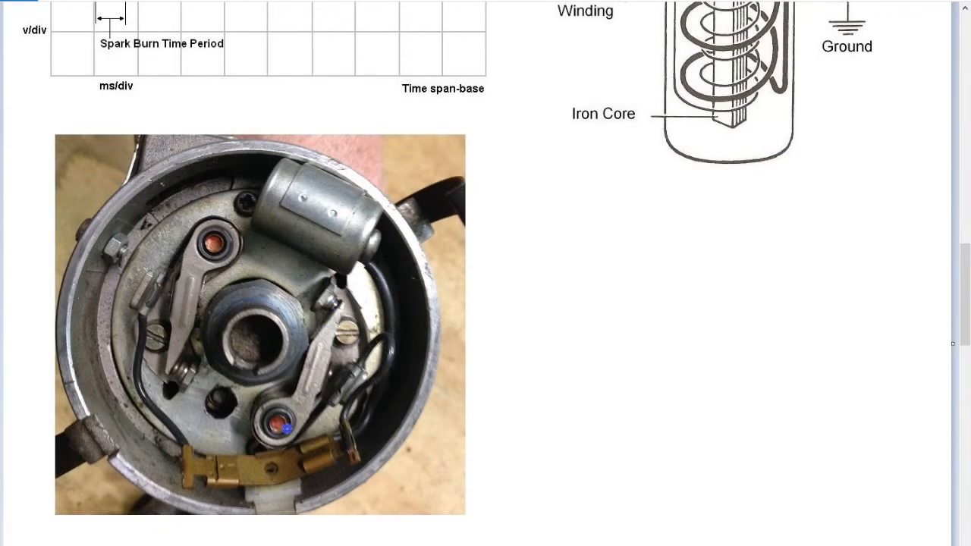
pyautogui.moveTo(337, 302)
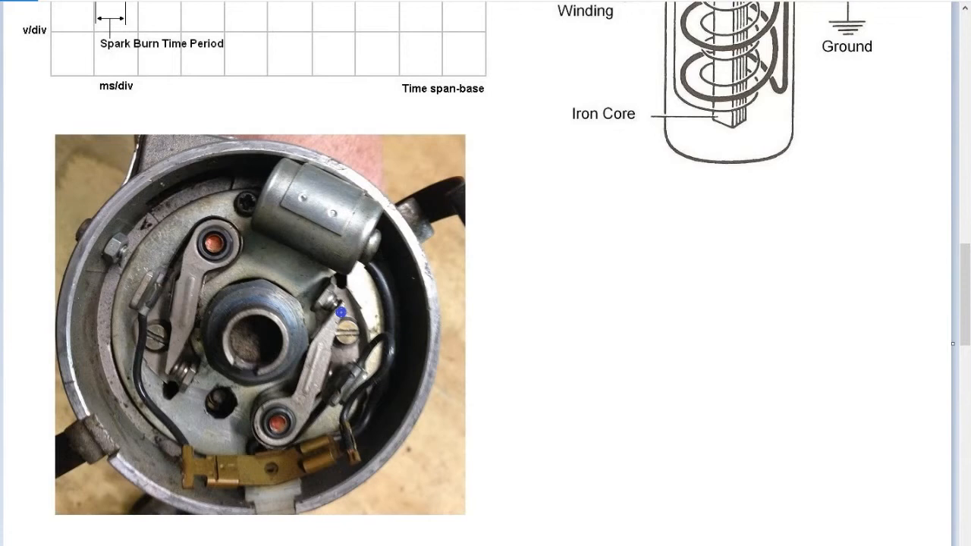
pyautogui.moveTo(200, 337)
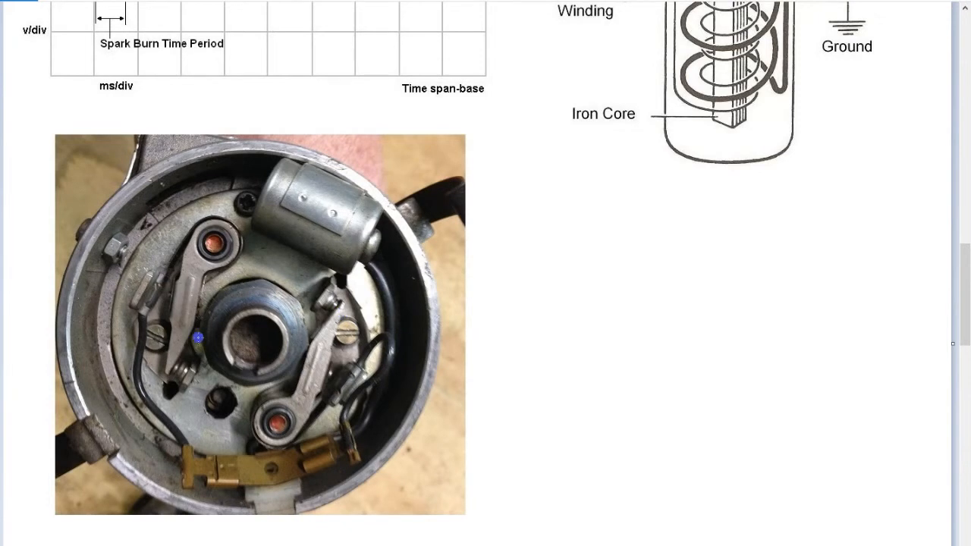
pyautogui.moveTo(235, 305)
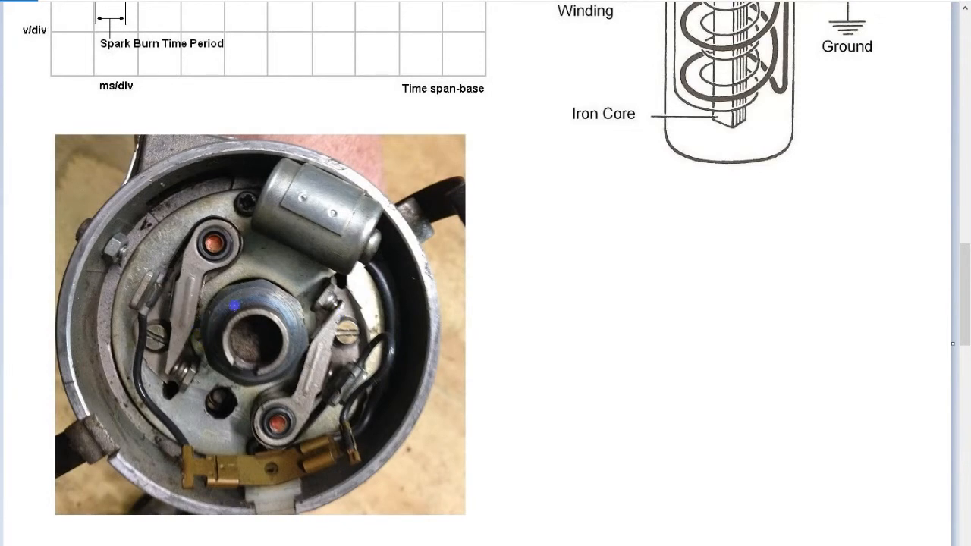
pyautogui.moveTo(336, 307)
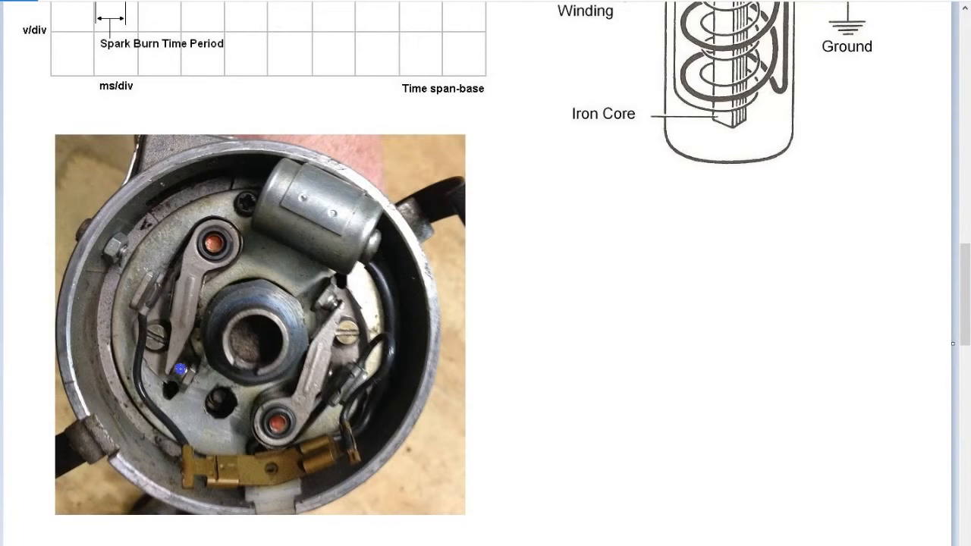
pyautogui.moveTo(205, 322)
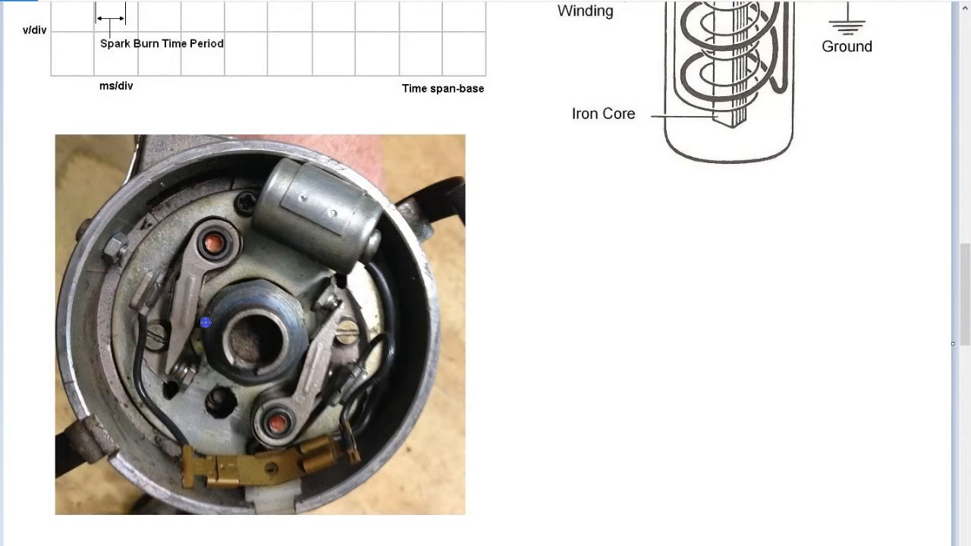
pyautogui.moveTo(176, 373)
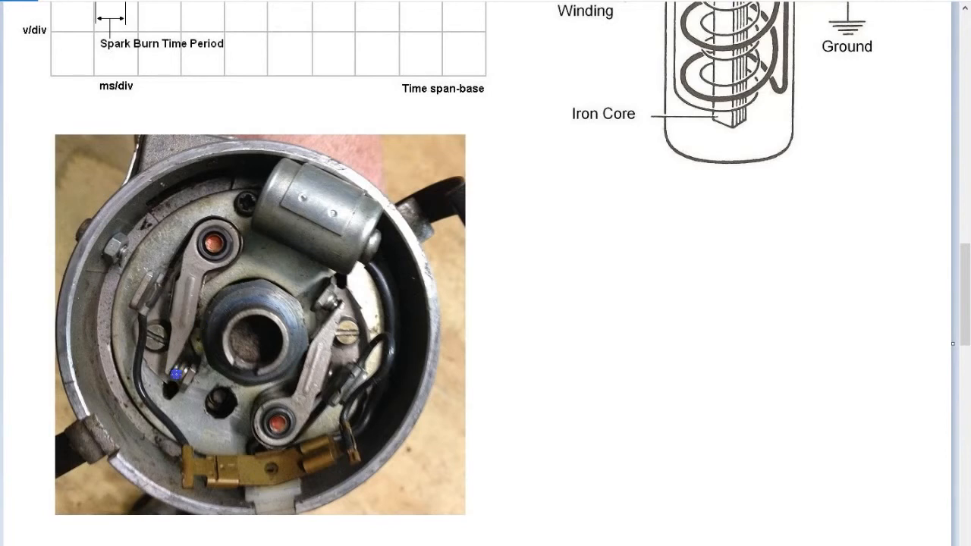
pyautogui.moveTo(196, 312)
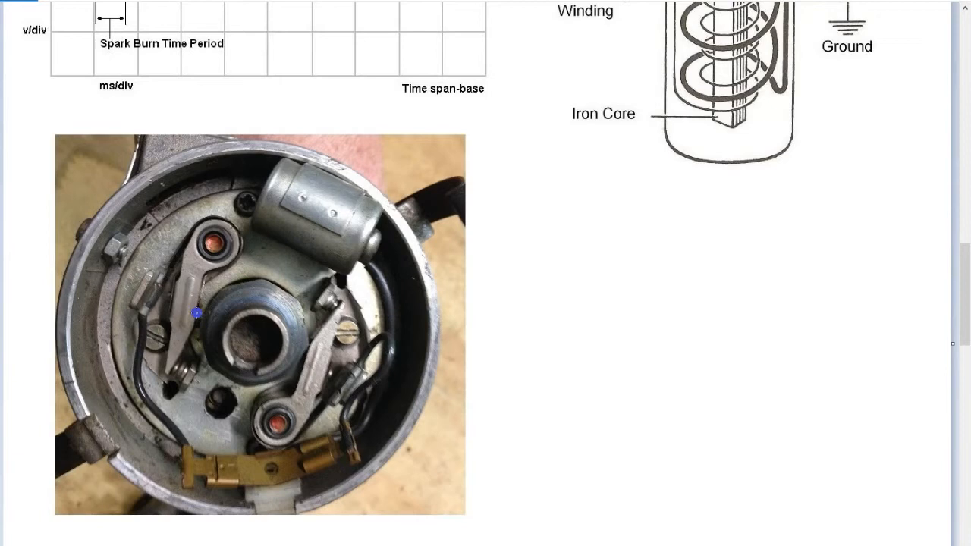
pyautogui.moveTo(180, 372)
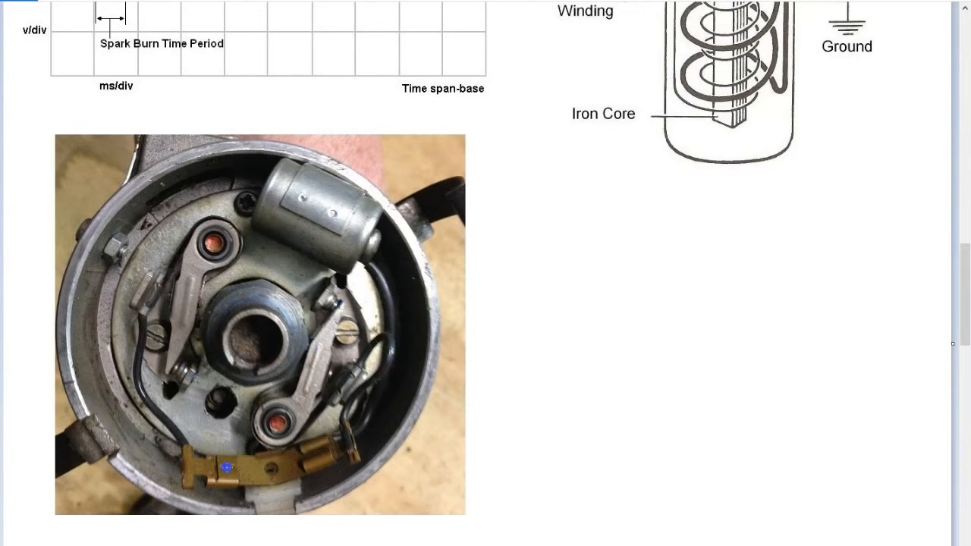
pyautogui.moveTo(187, 397)
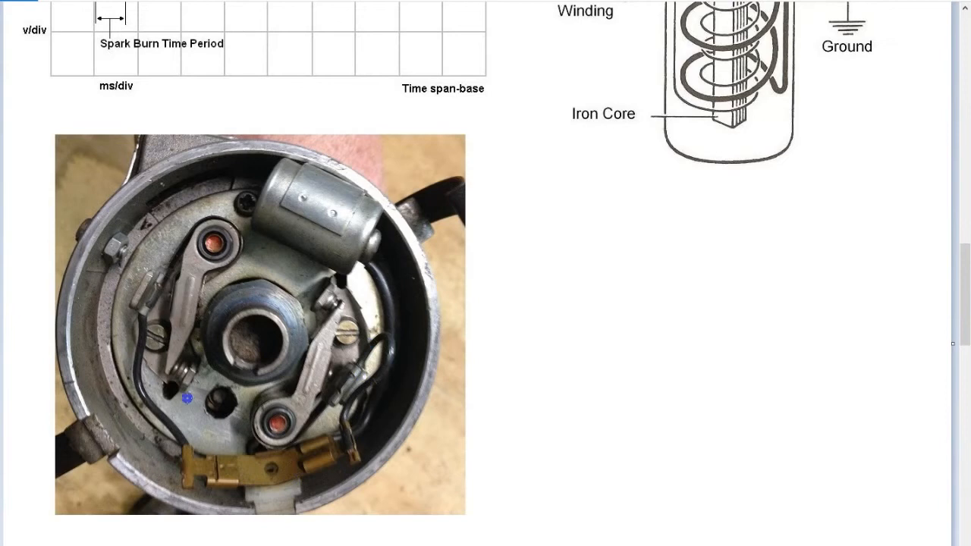
pyautogui.moveTo(351, 312)
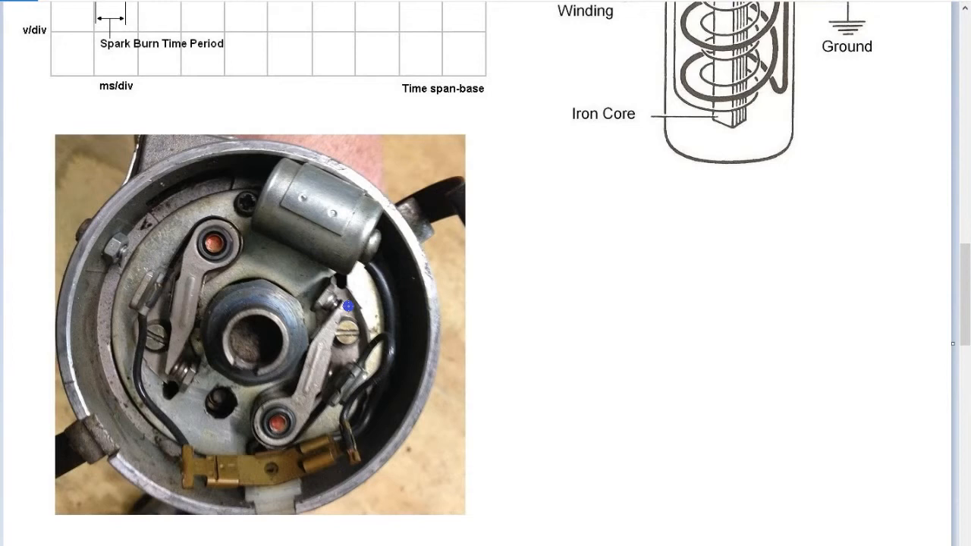
pyautogui.moveTo(167, 357)
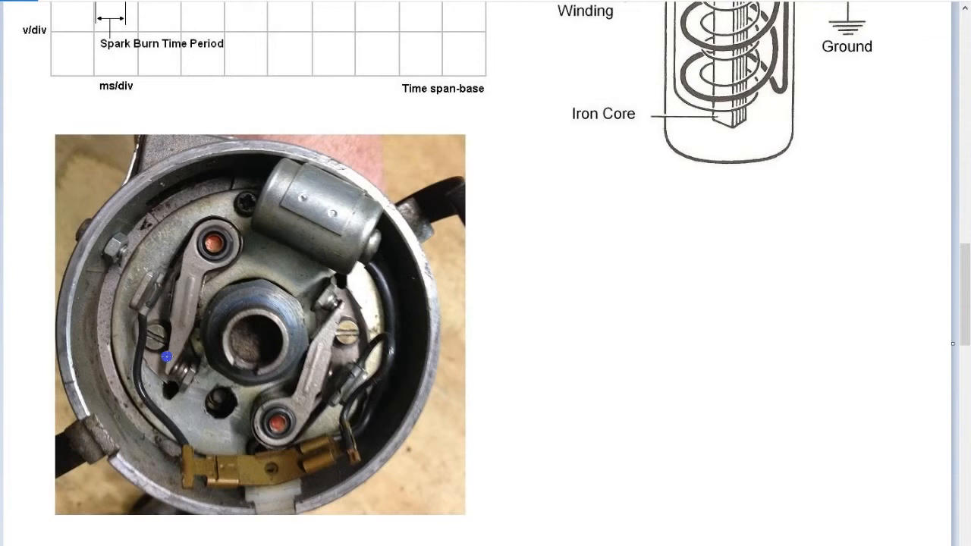
pyautogui.moveTo(308, 267)
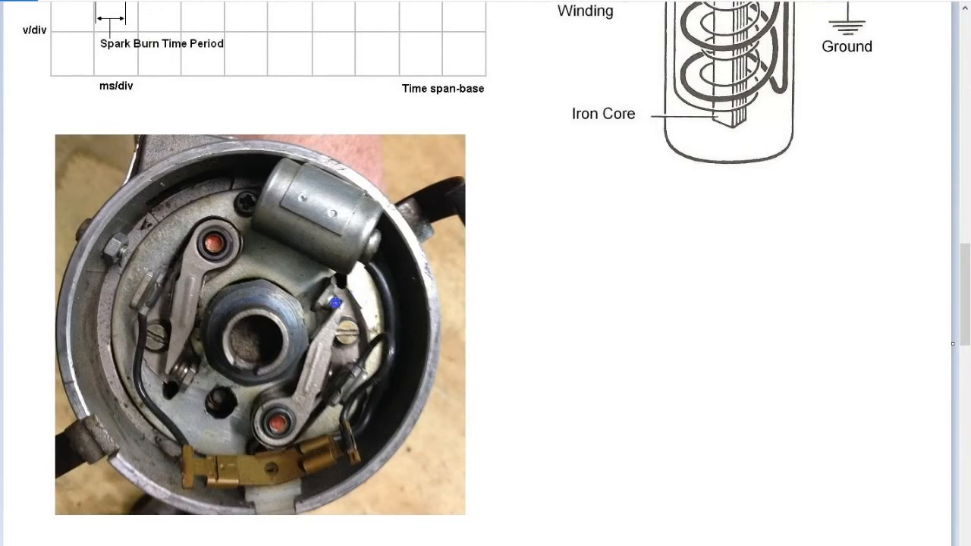
pyautogui.moveTo(338, 320)
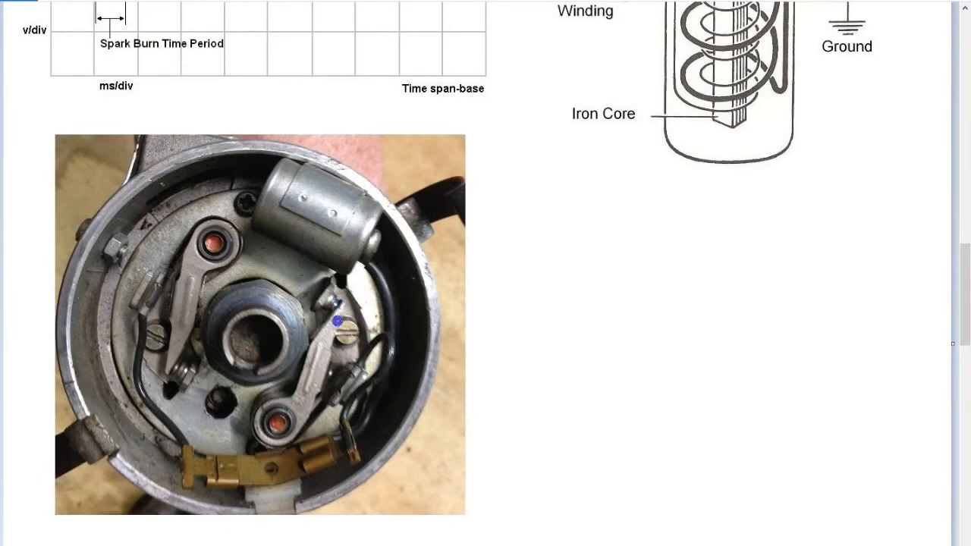
pyautogui.moveTo(175, 368)
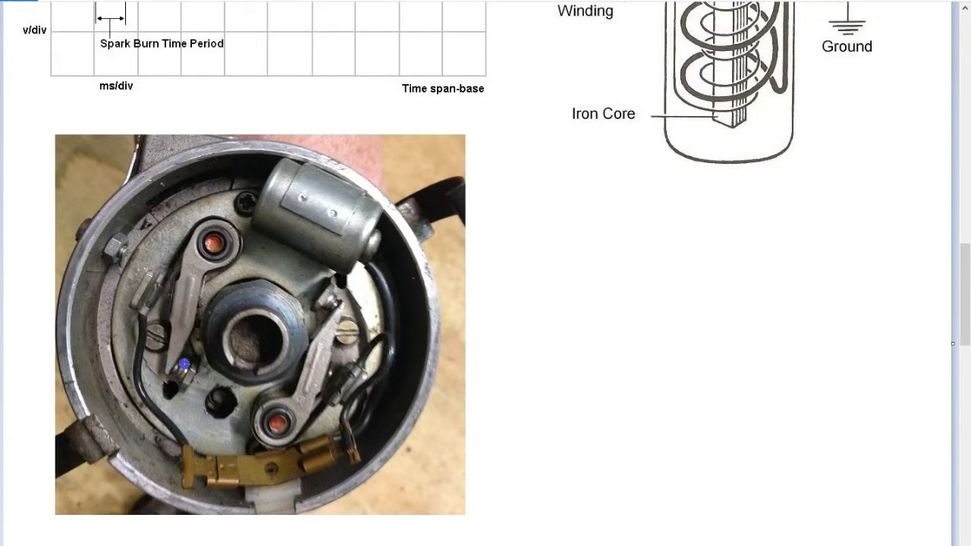
pyautogui.moveTo(200, 303)
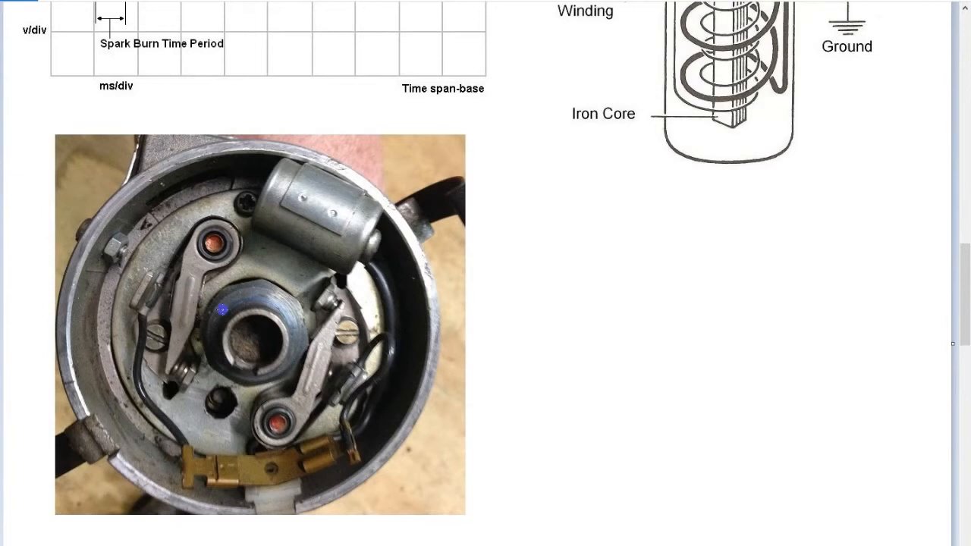
pyautogui.moveTo(181, 343)
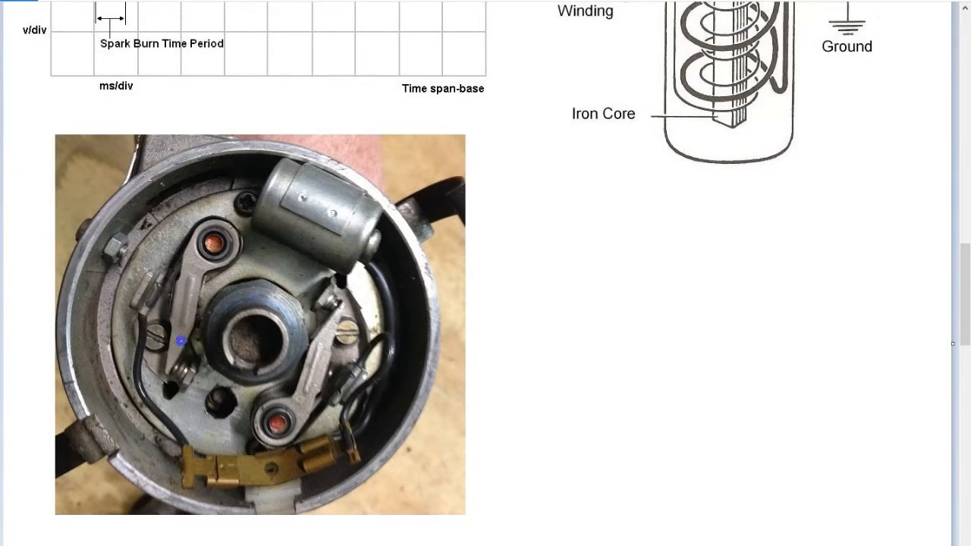
pyautogui.moveTo(248, 399)
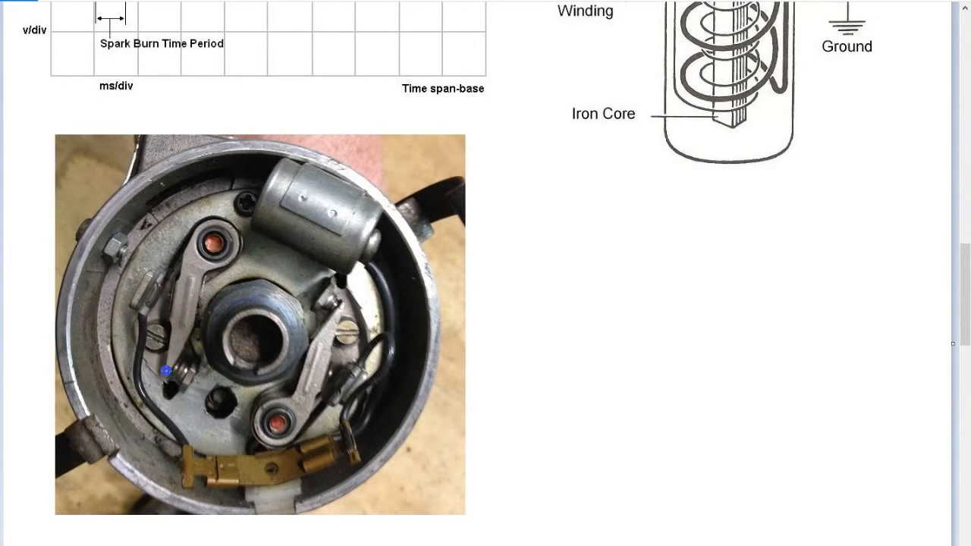
pyautogui.moveTo(200, 317)
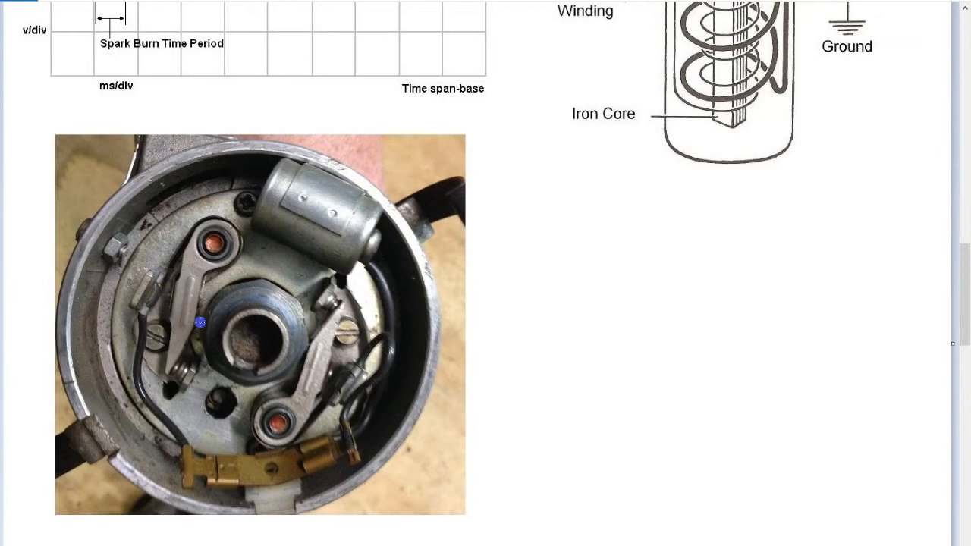
pyautogui.moveTo(223, 284)
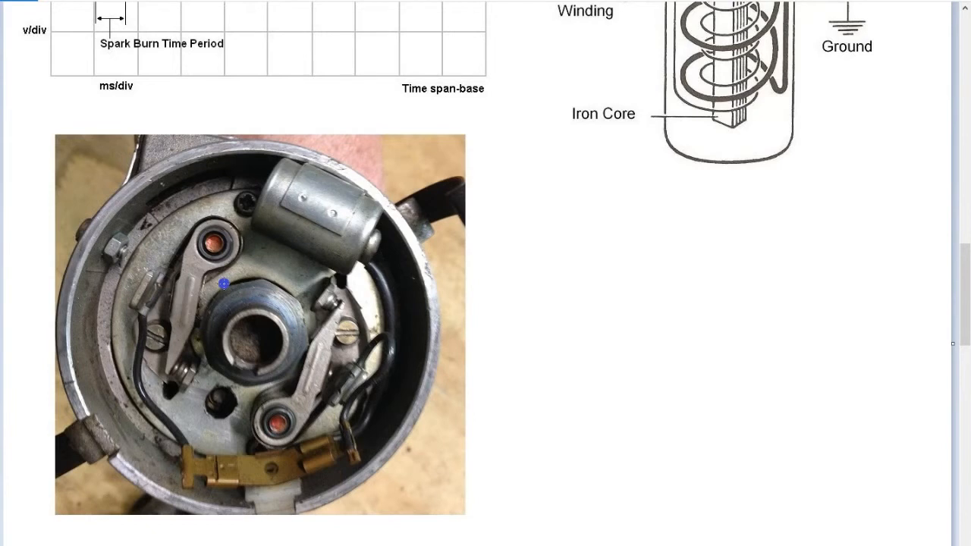
pyautogui.moveTo(139, 407)
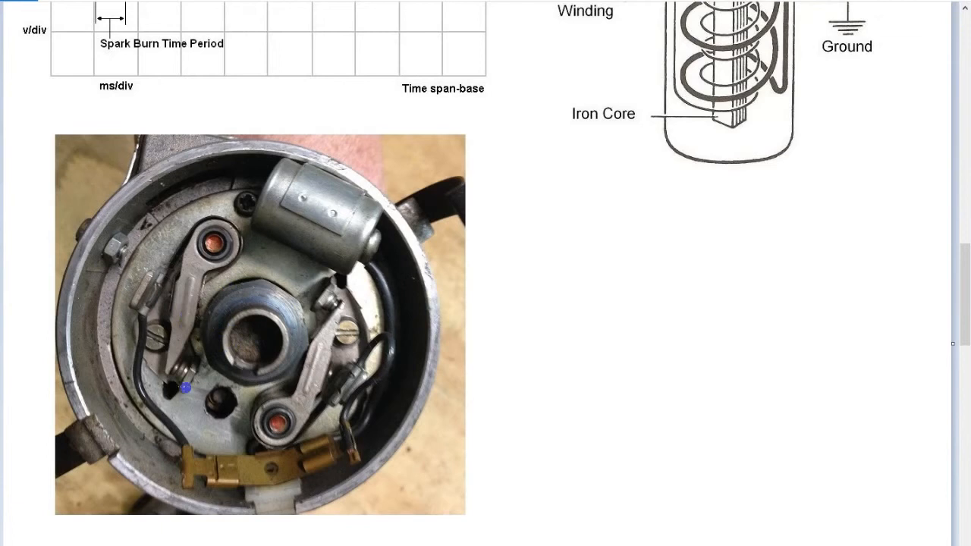
pyautogui.moveTo(336, 307)
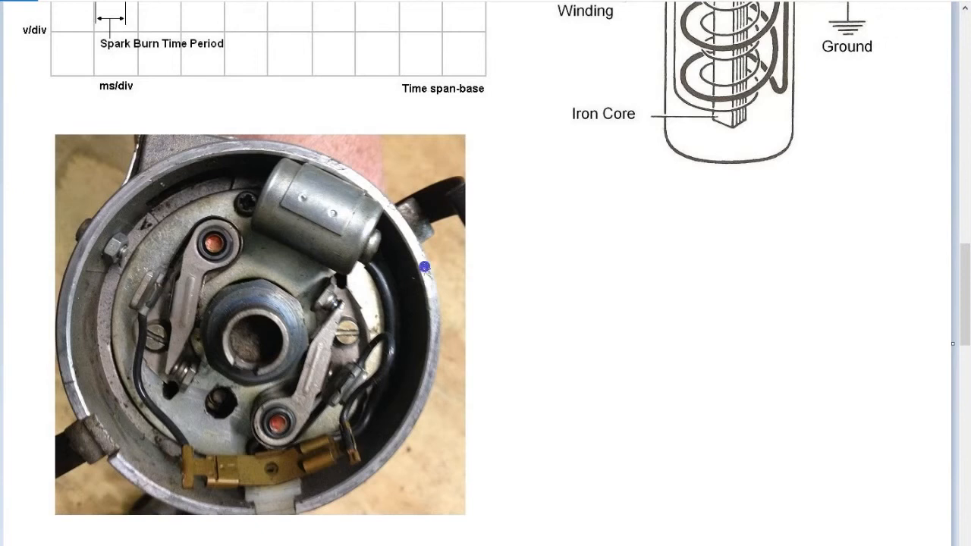
pyautogui.moveTo(347, 337)
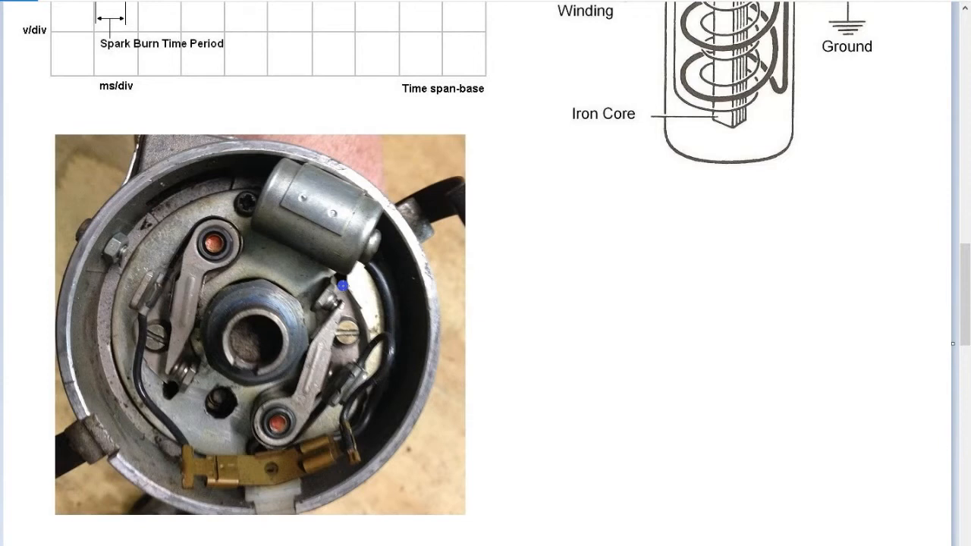
pyautogui.moveTo(181, 370)
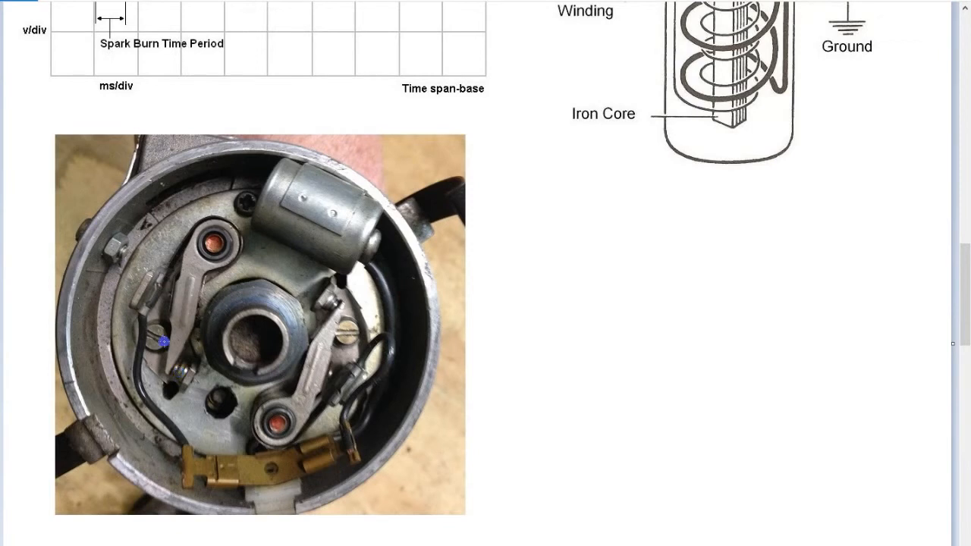
pyautogui.moveTo(334, 345)
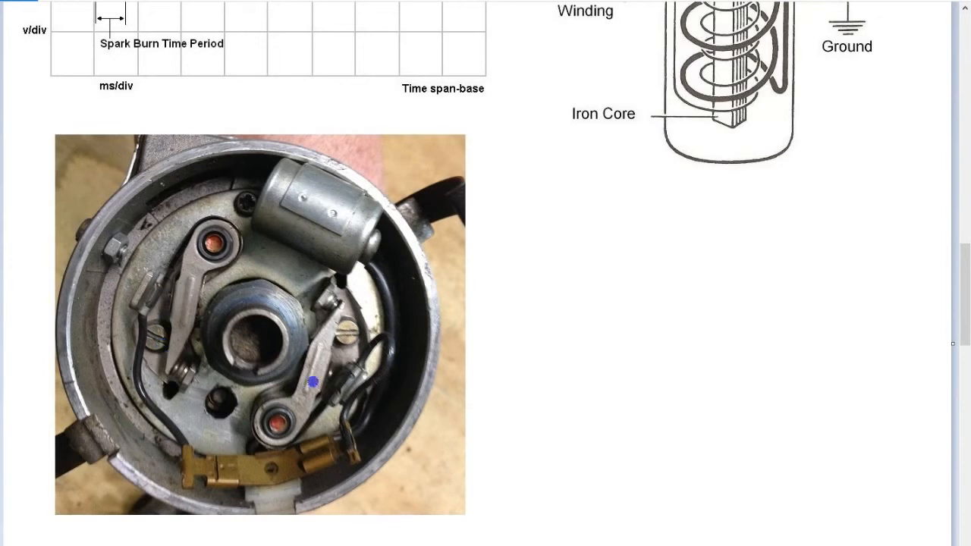
pyautogui.moveTo(171, 317)
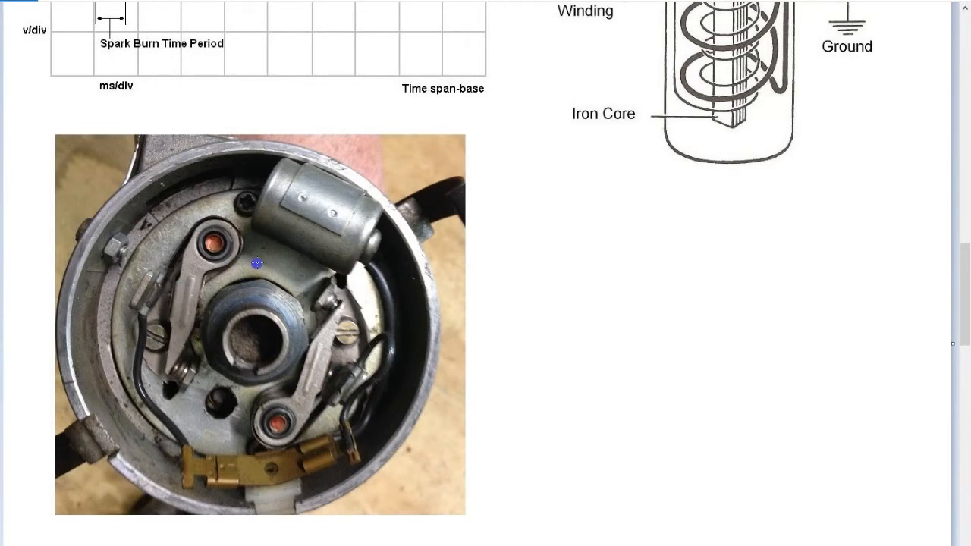
pyautogui.moveTo(329, 272)
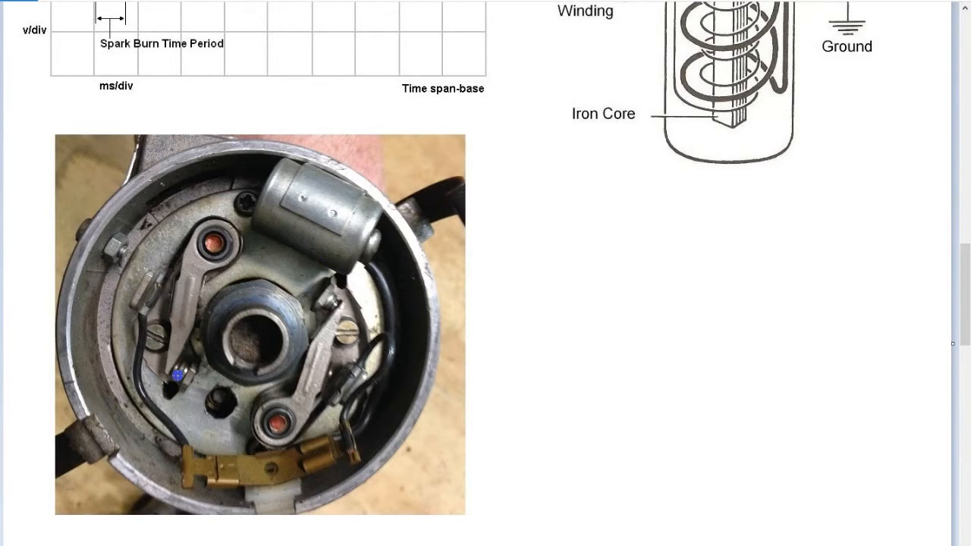
pyautogui.moveTo(188, 369)
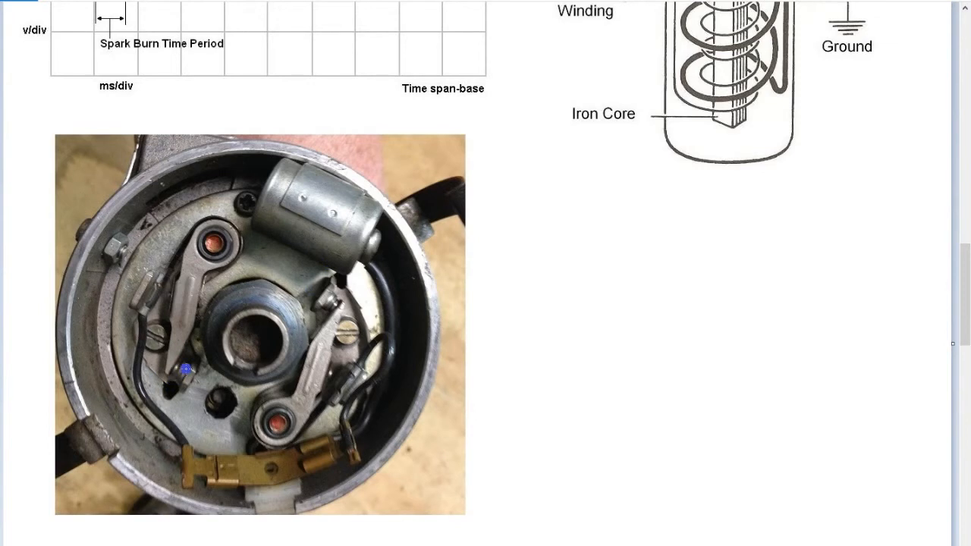
pyautogui.moveTo(185, 370)
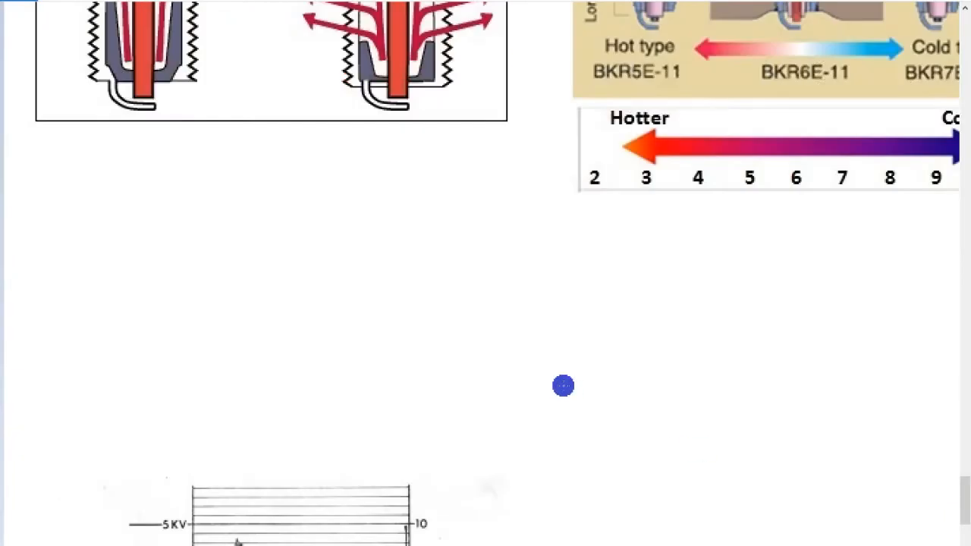
pyautogui.scroll(-3)
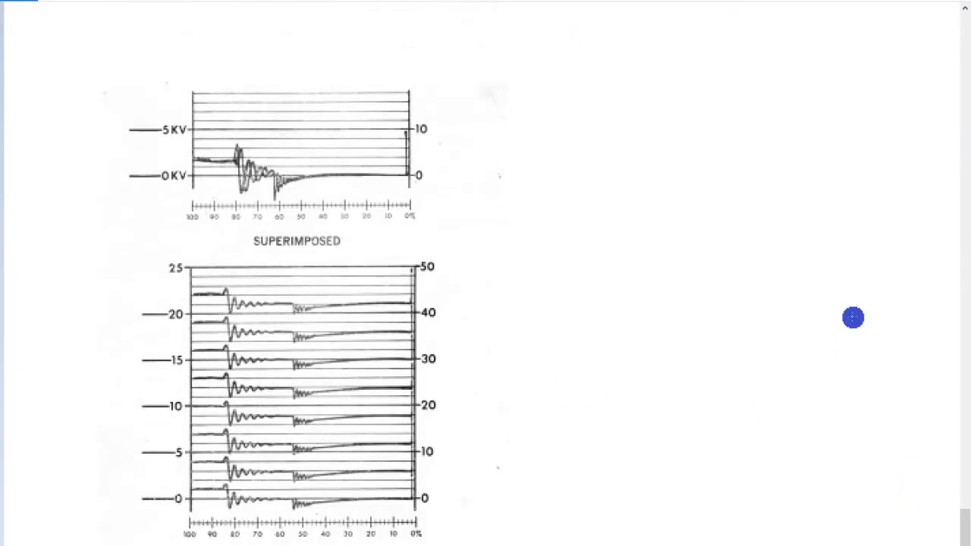
pyautogui.scroll(-3)
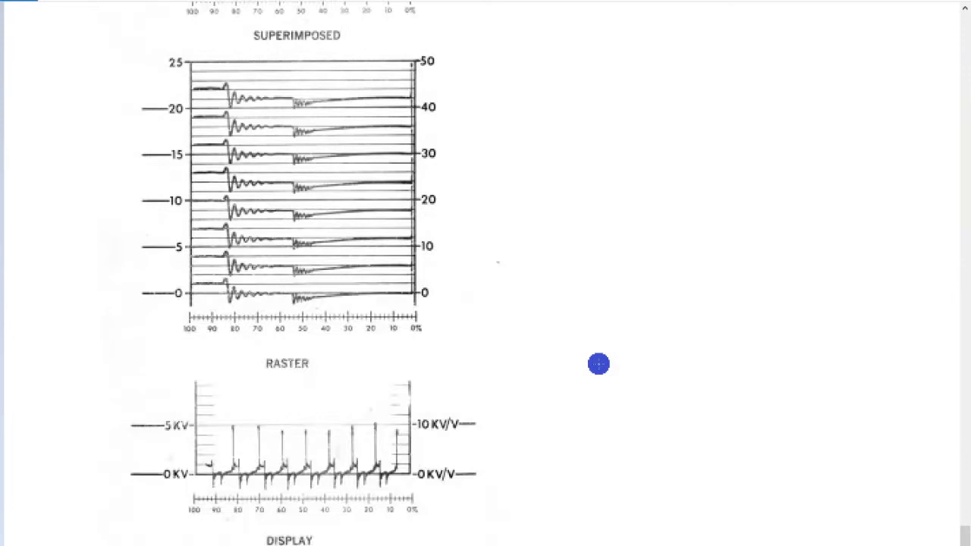
pyautogui.scroll(-3)
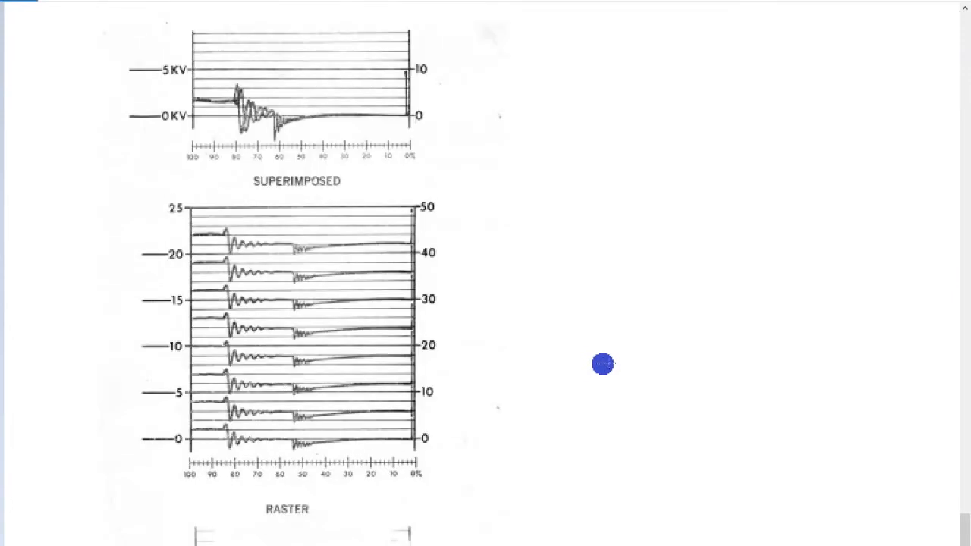
pyautogui.moveTo(551, 315)
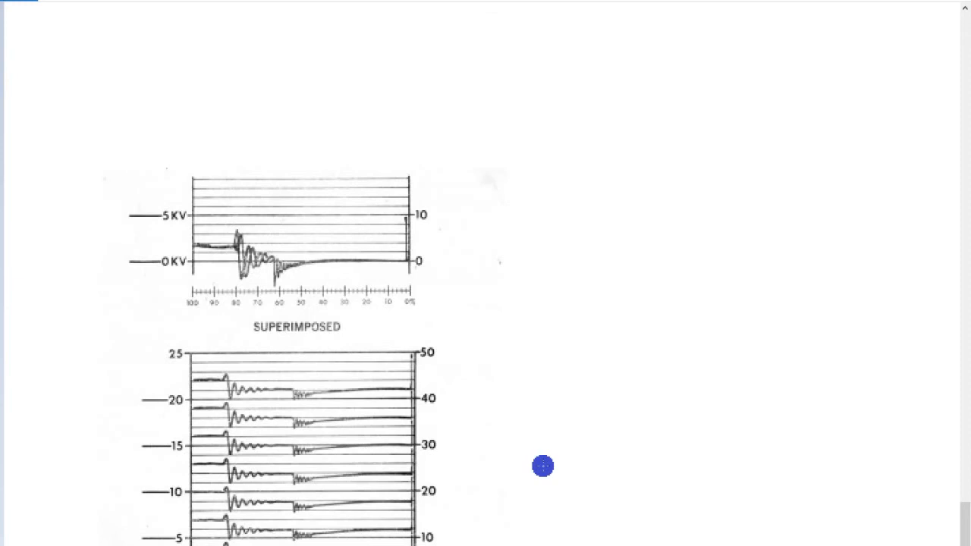
pyautogui.scroll(-3)
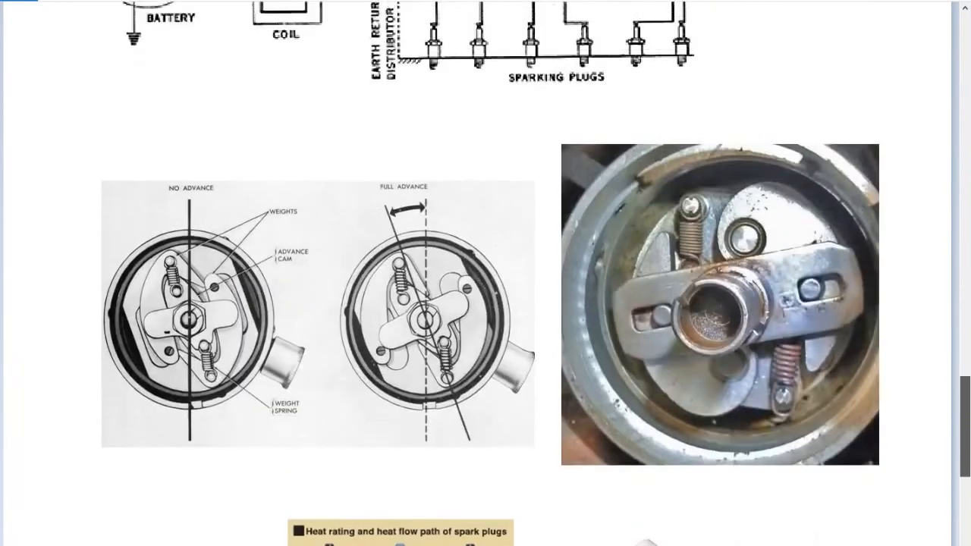
pyautogui.scroll(-3)
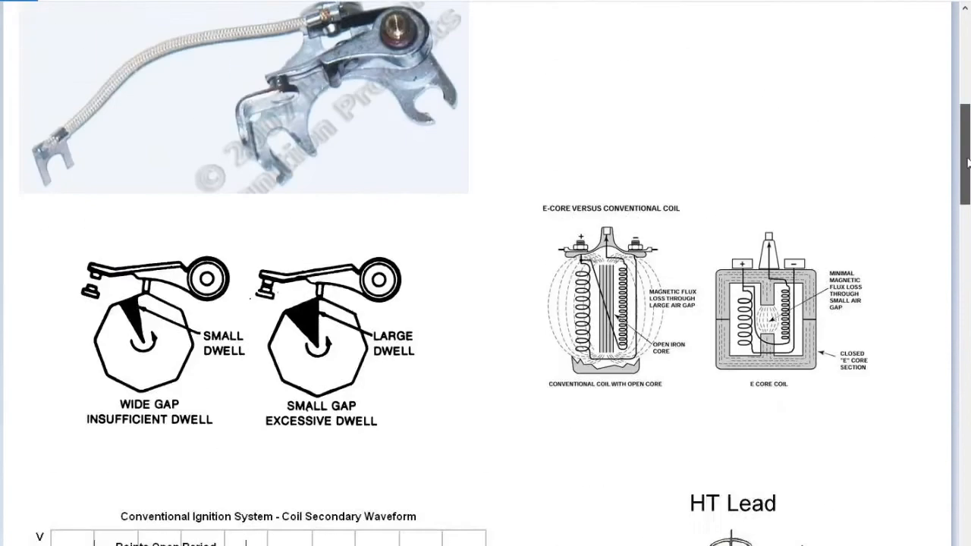
pyautogui.scroll(-3)
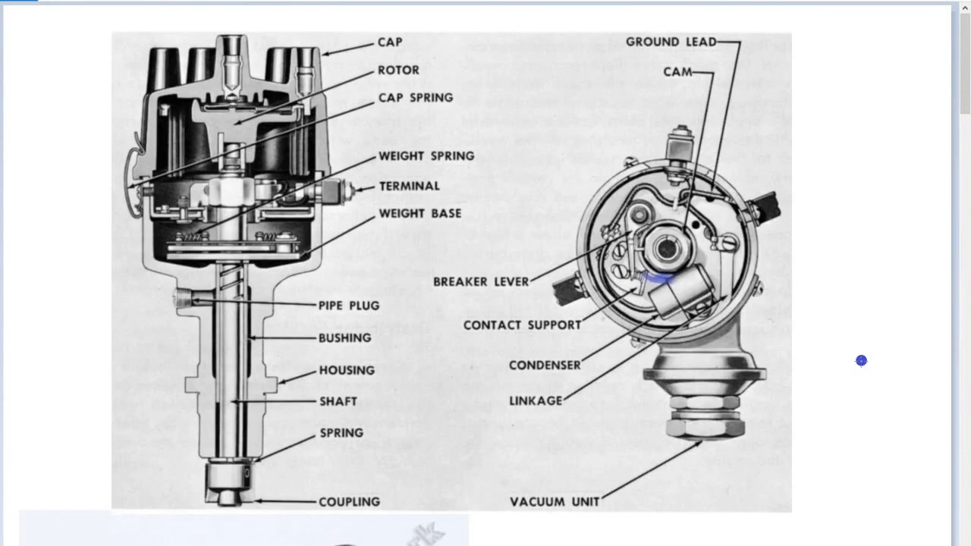
pyautogui.moveTo(855, 361)
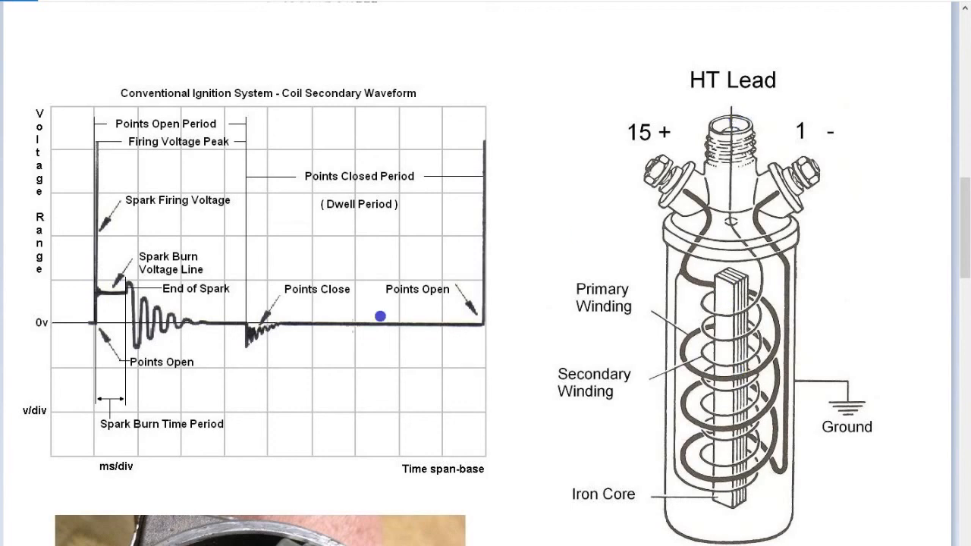
pyautogui.moveTo(728, 336)
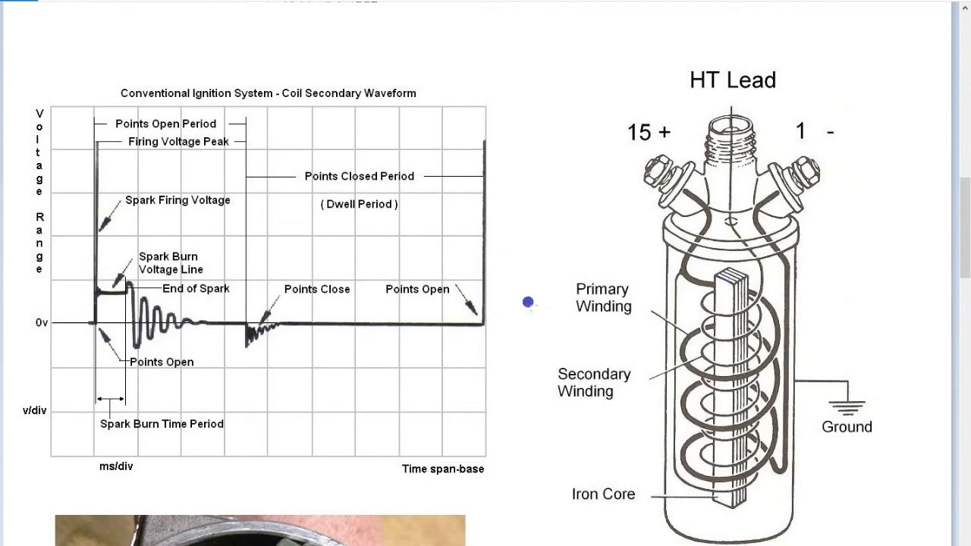
pyautogui.moveTo(611, 340)
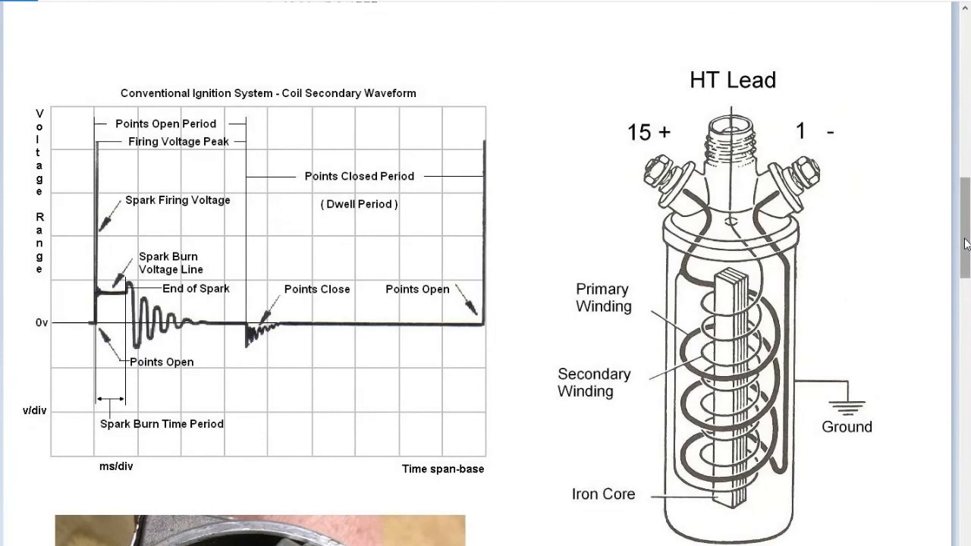
pyautogui.scroll(-3)
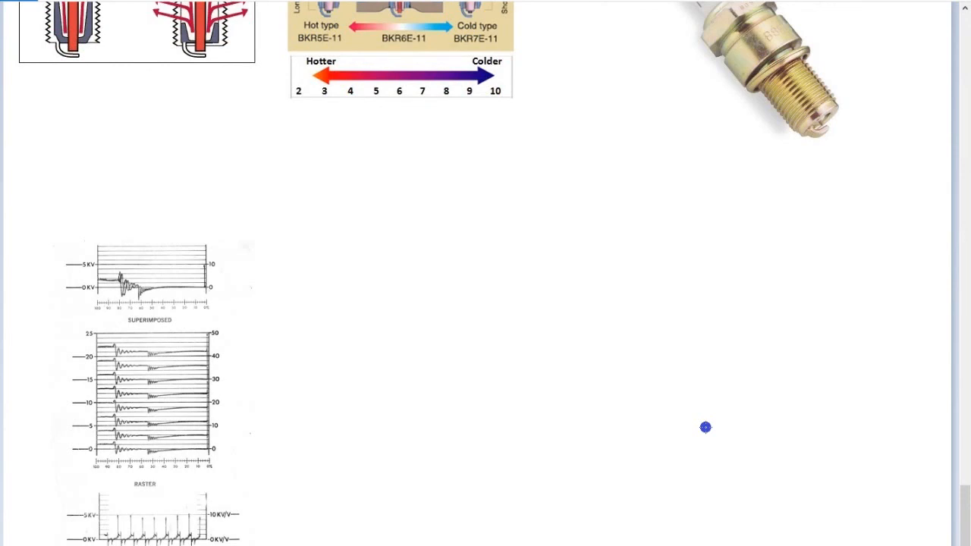
pyautogui.moveTo(687, 507)
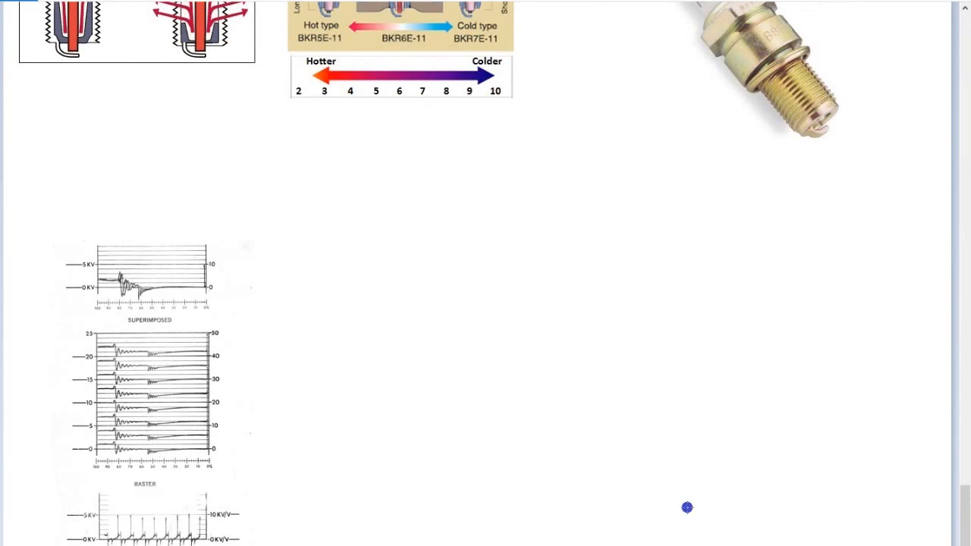